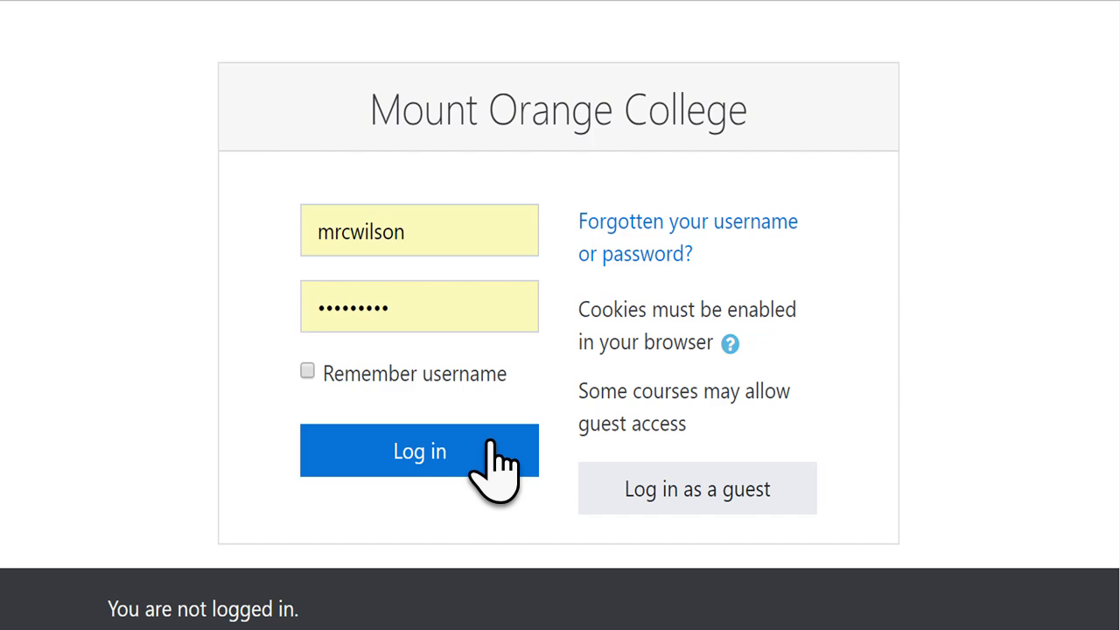
Log in to Mount Orange College and show the Users account options in Site administration.
click(419, 450)
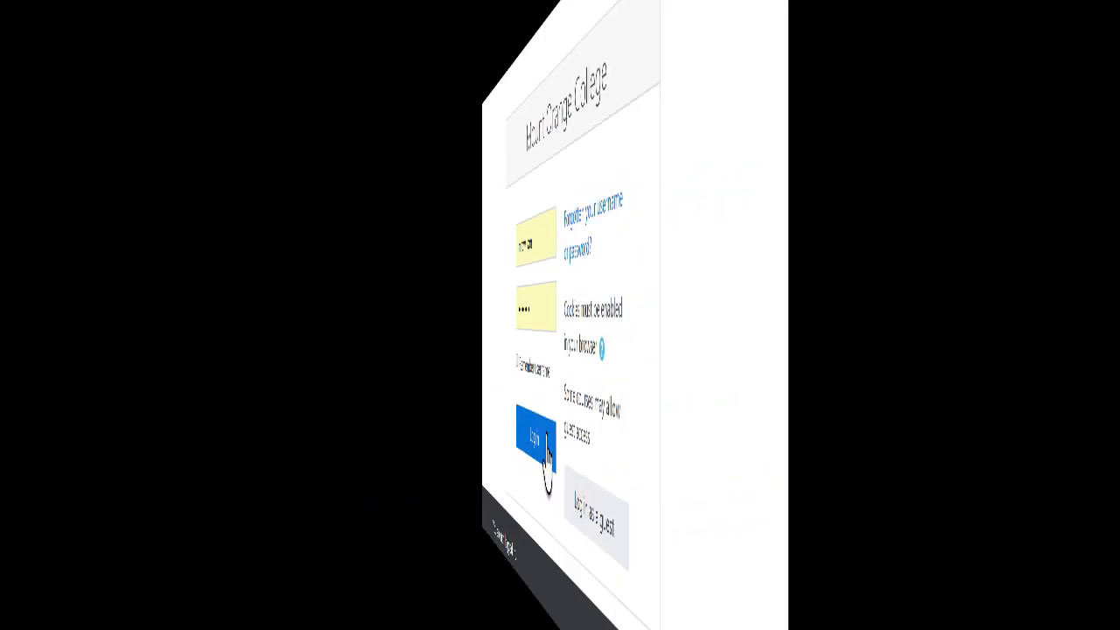
click(529, 437)
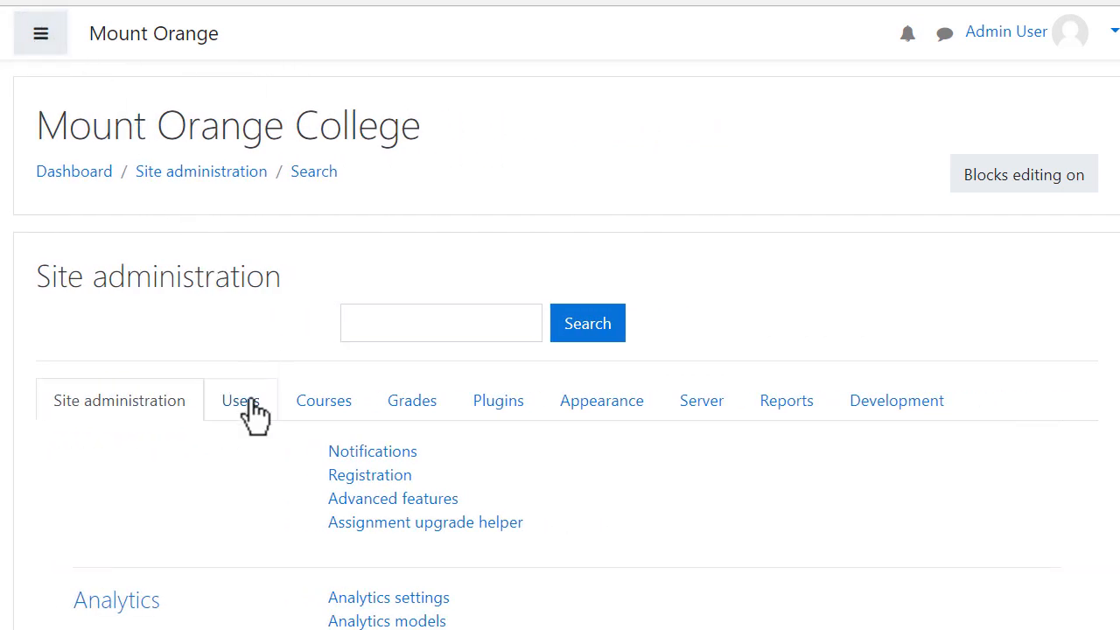
click(239, 400)
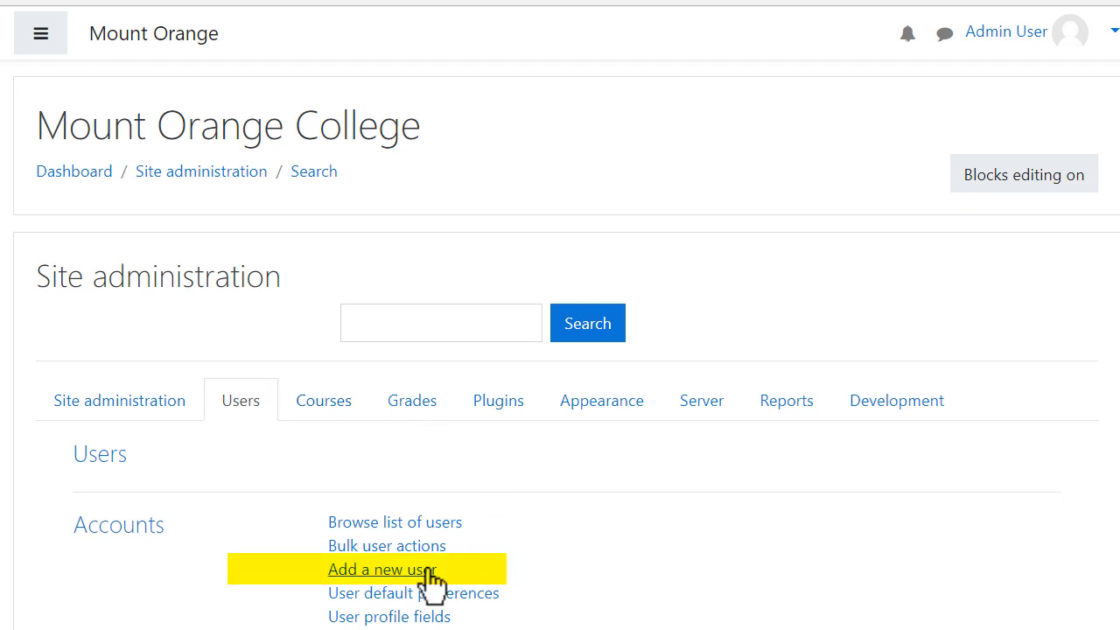
click(381, 569)
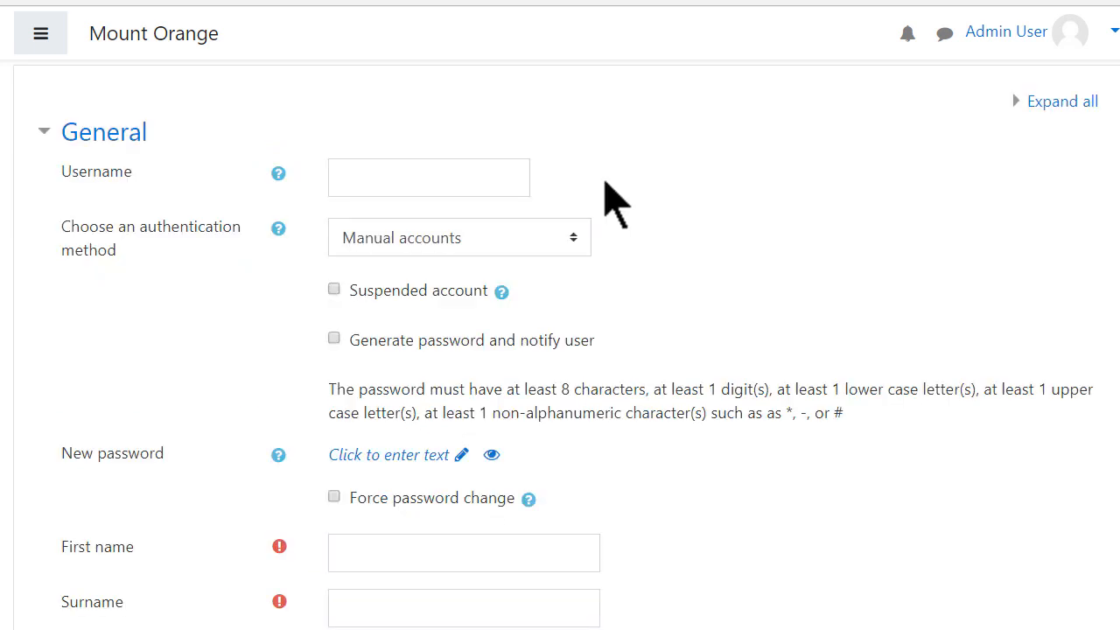
click(427, 177)
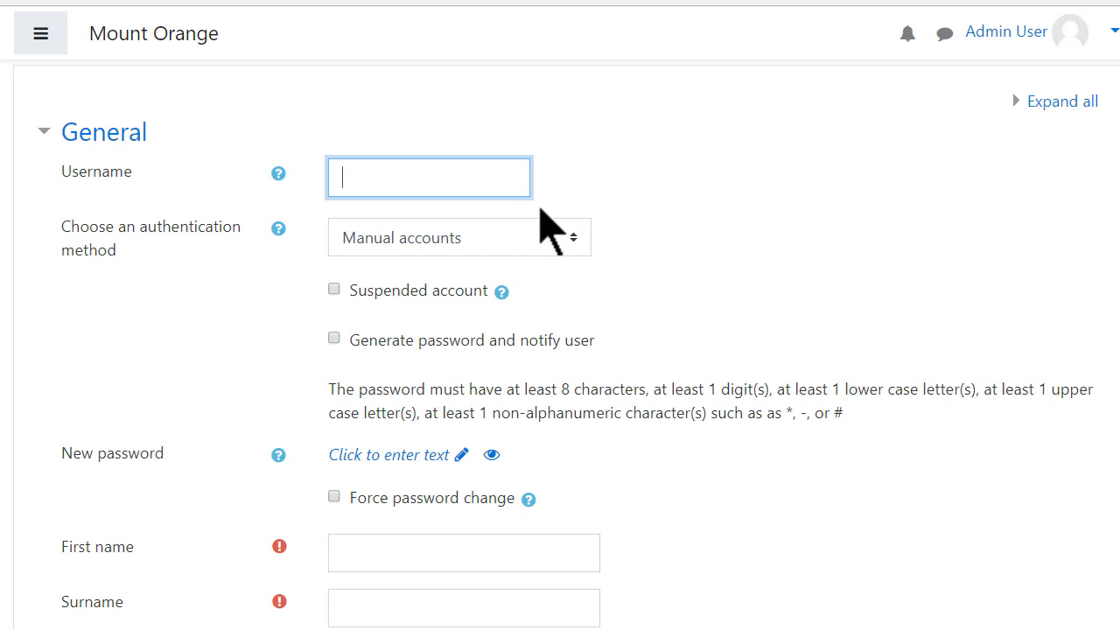
text(mr)
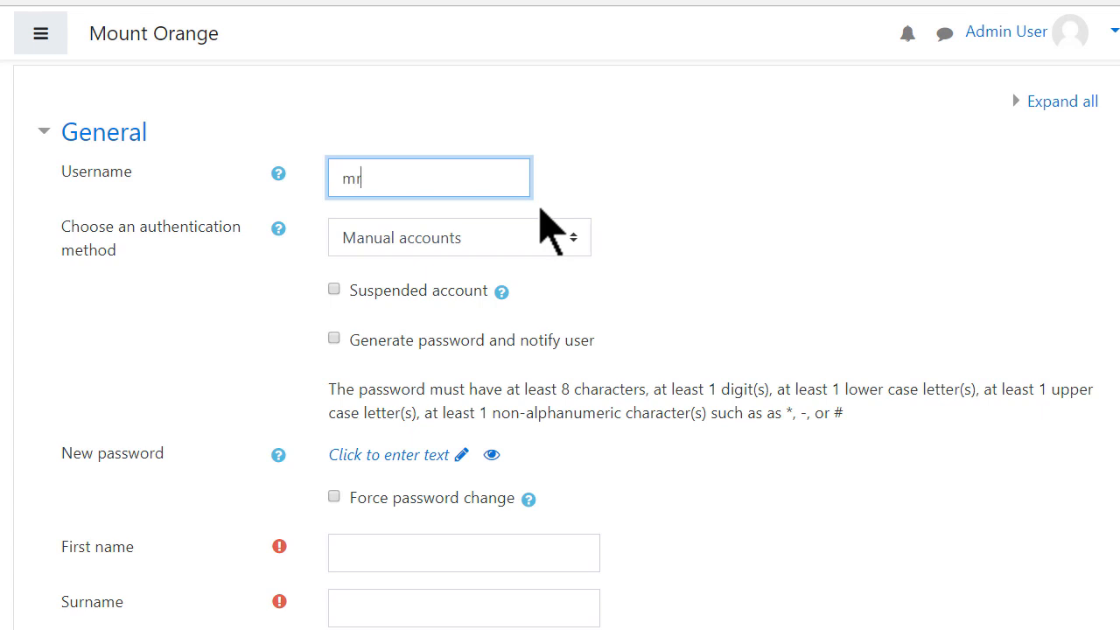
text(cwilson)
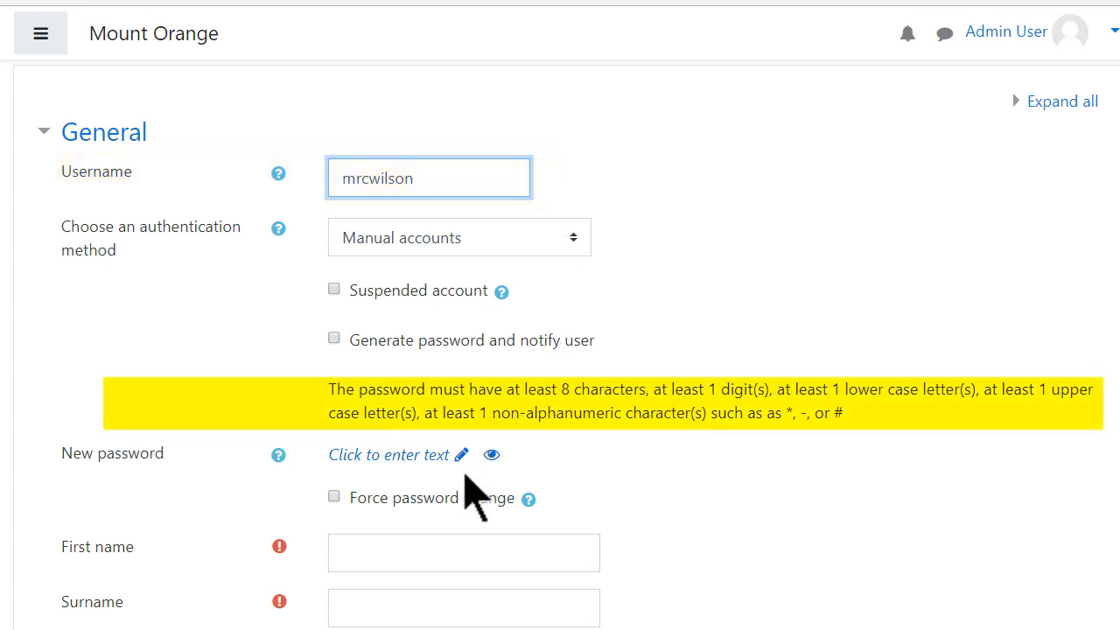
click(429, 177)
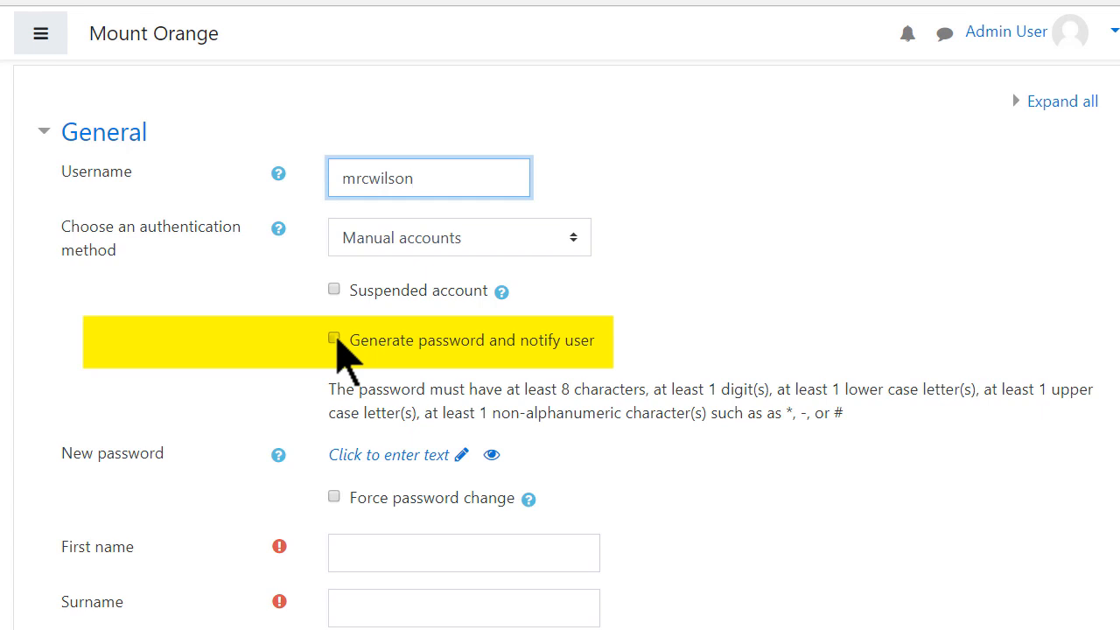
Tick Generate password and notify user, and enter email mrcwilson@examplecom.
click(334, 338)
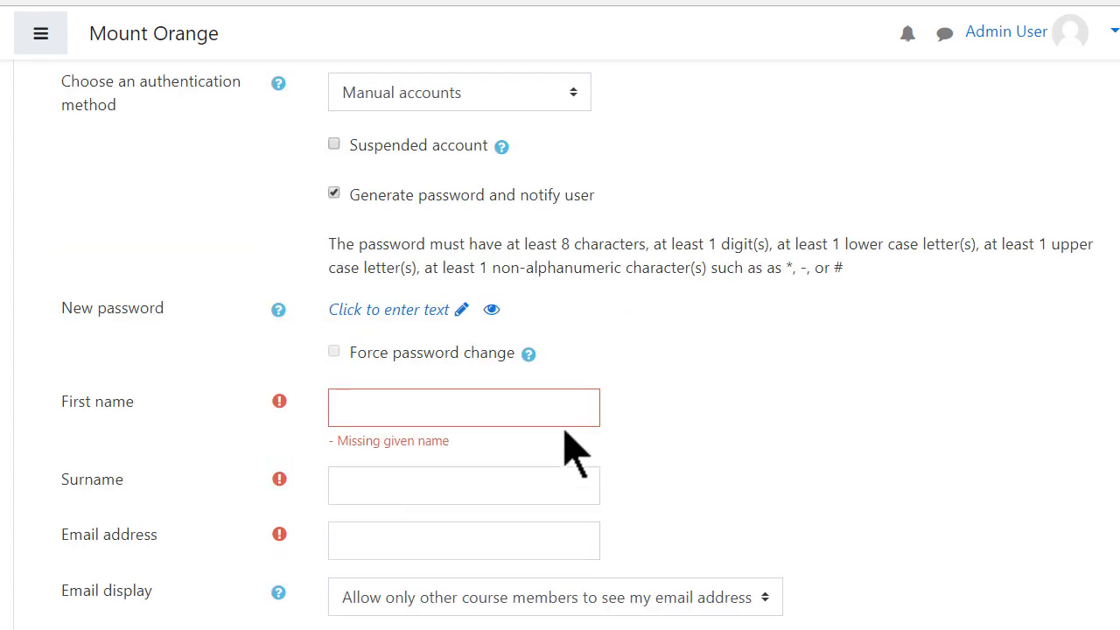
text(mrcwilson@)
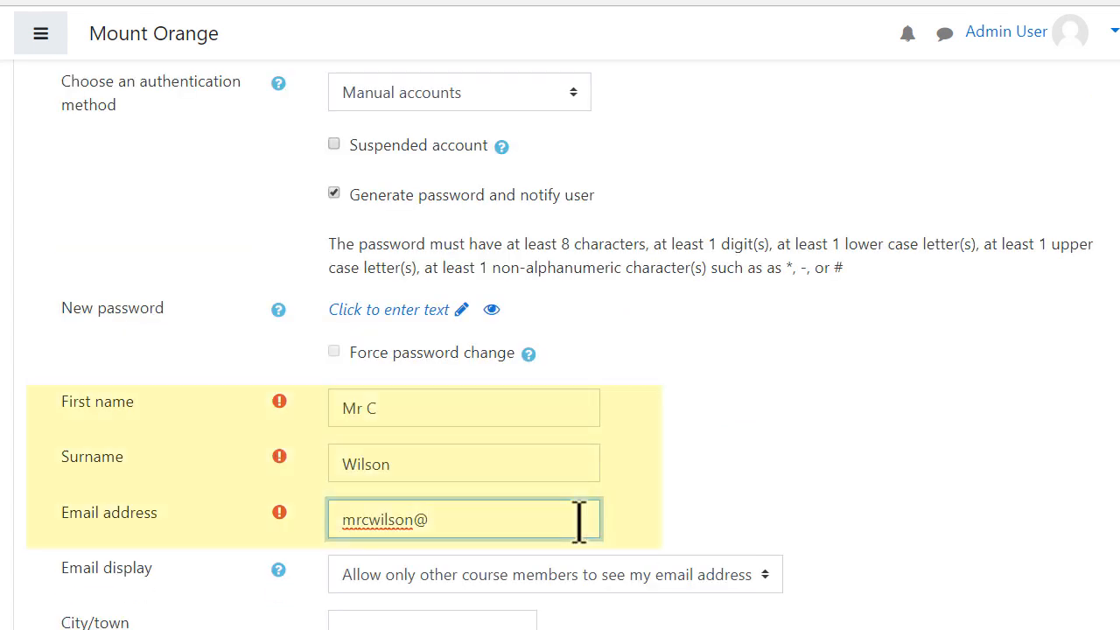
text(examplecom)
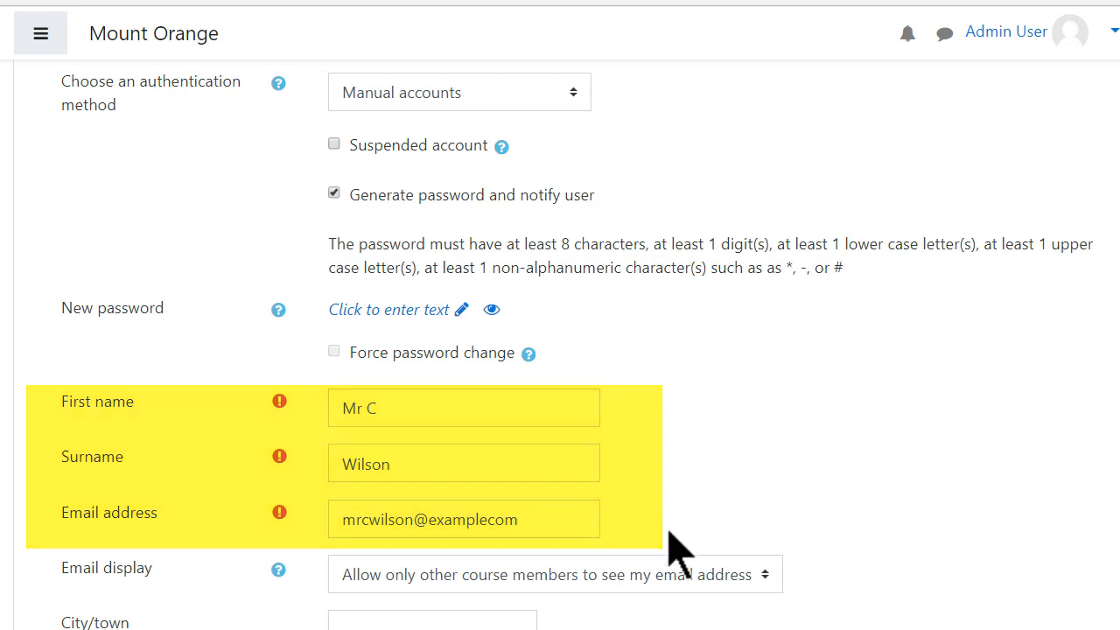
scroll(down, 3)
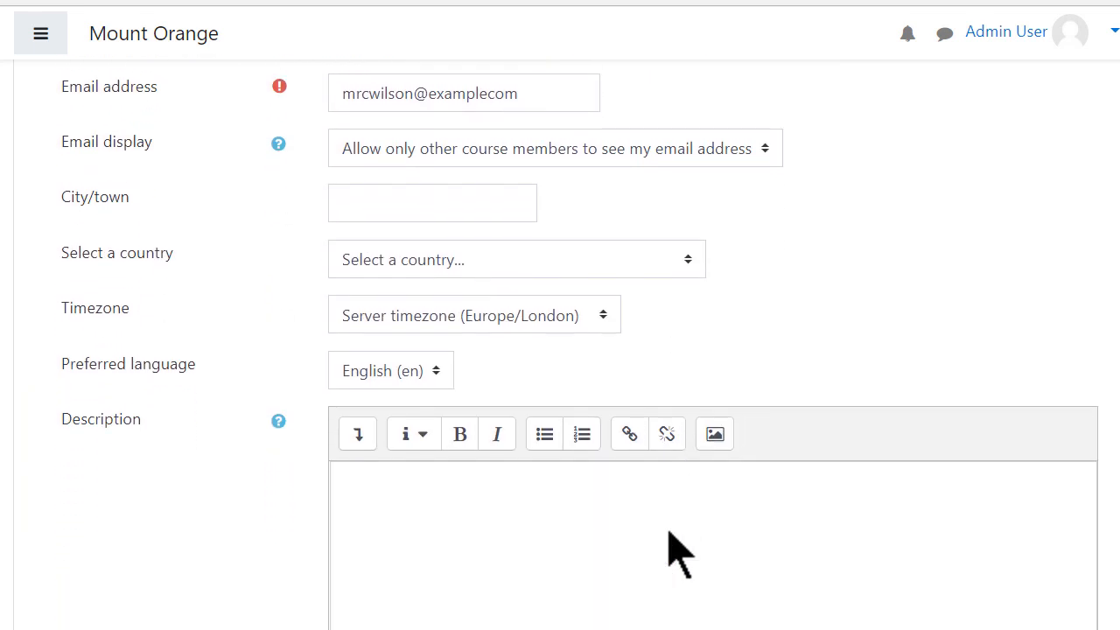
scroll(down, 3)
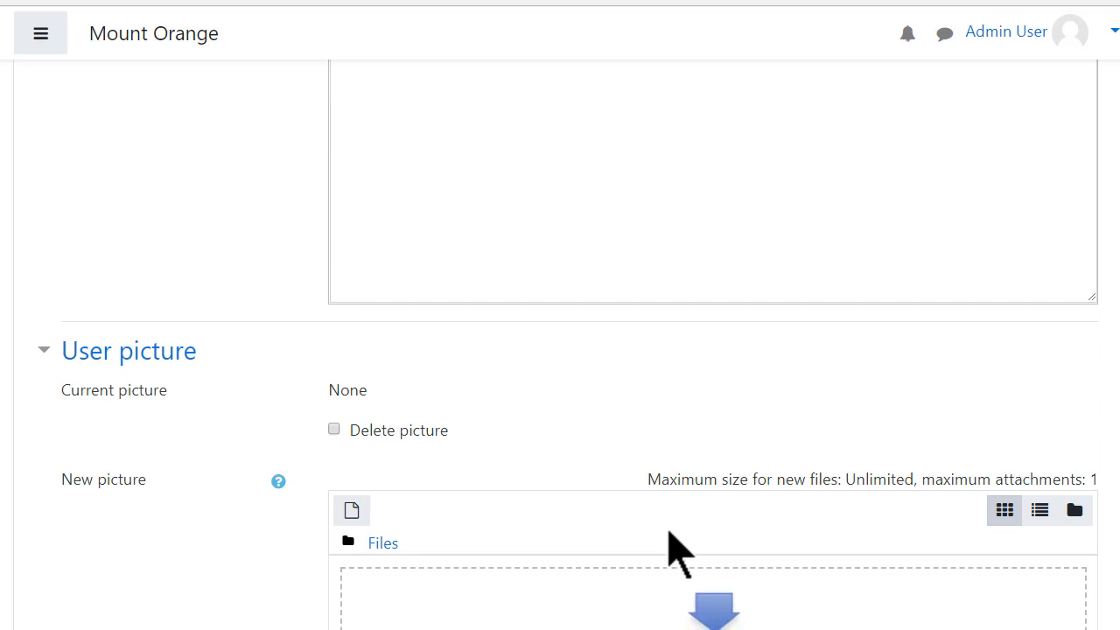
scroll(down, 3)
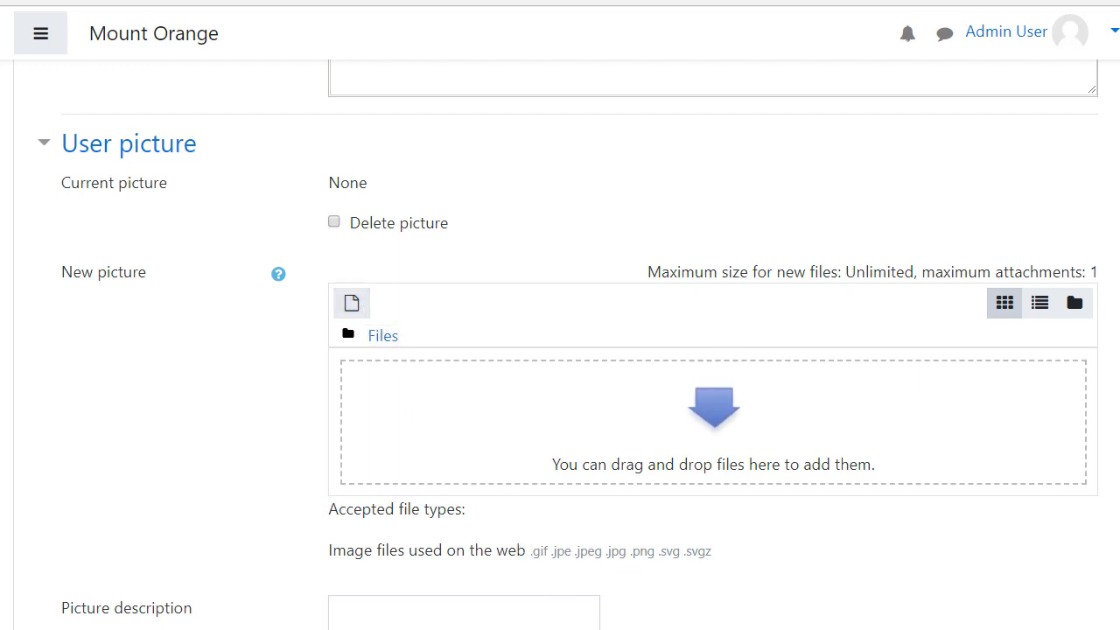
scroll(down, 3)
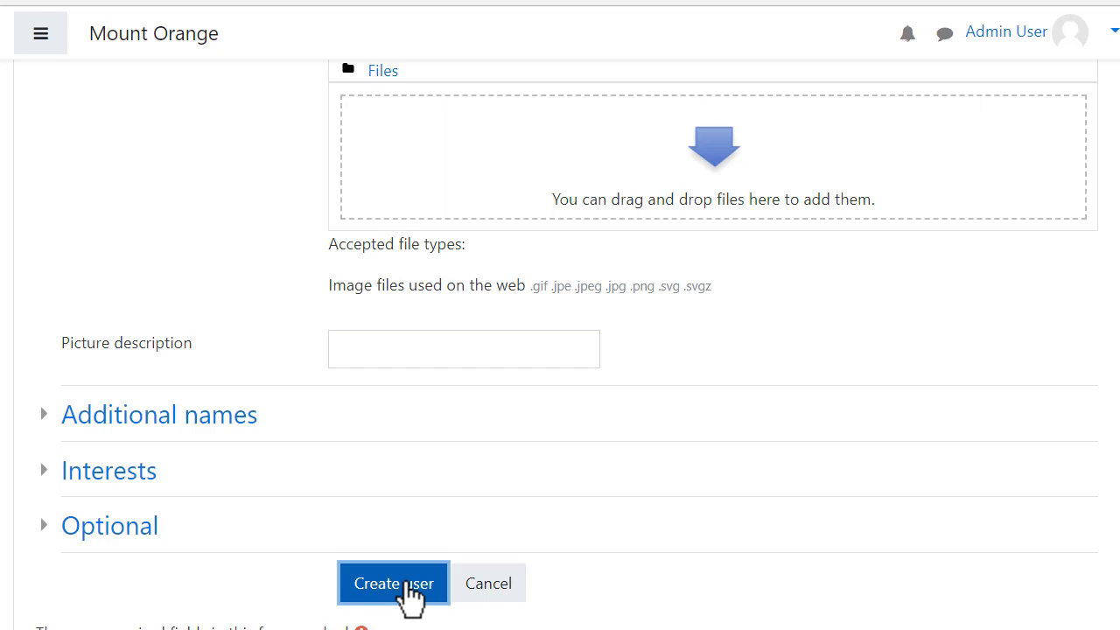
click(392, 583)
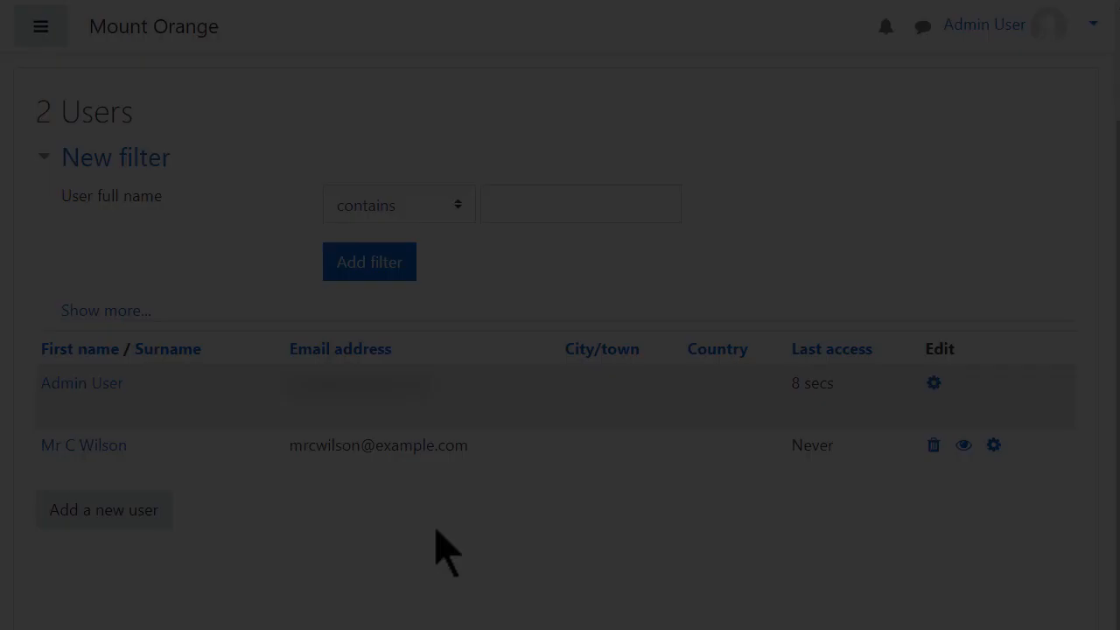